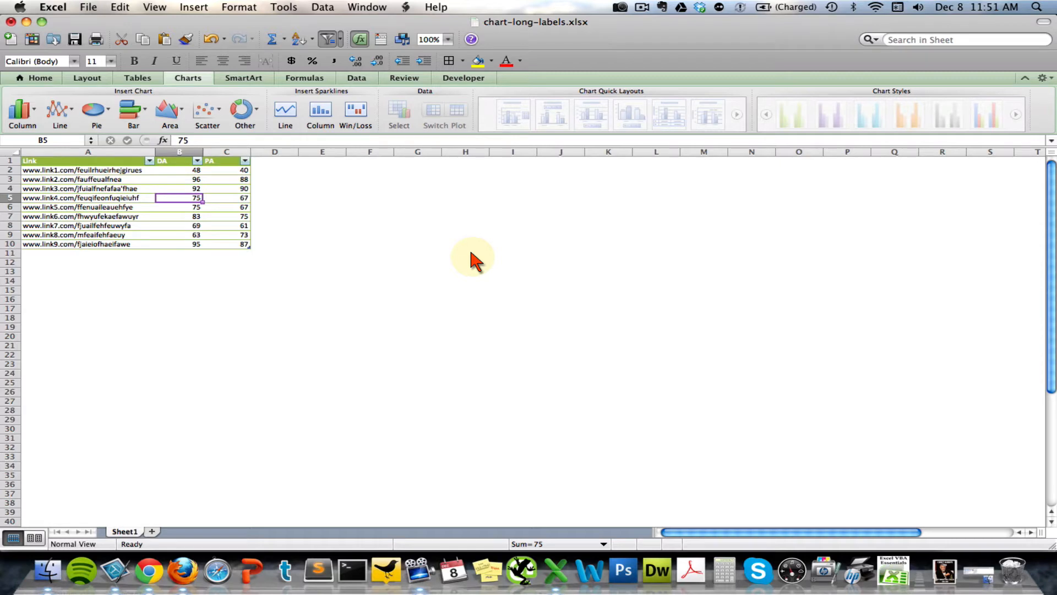
mouse_move(74, 187)
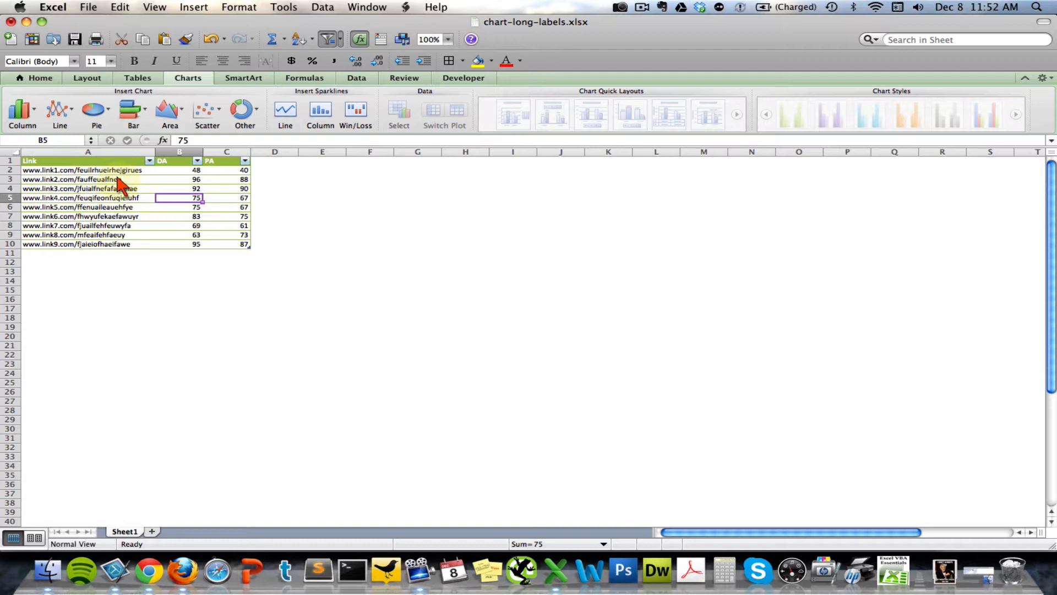
mouse_move(132, 214)
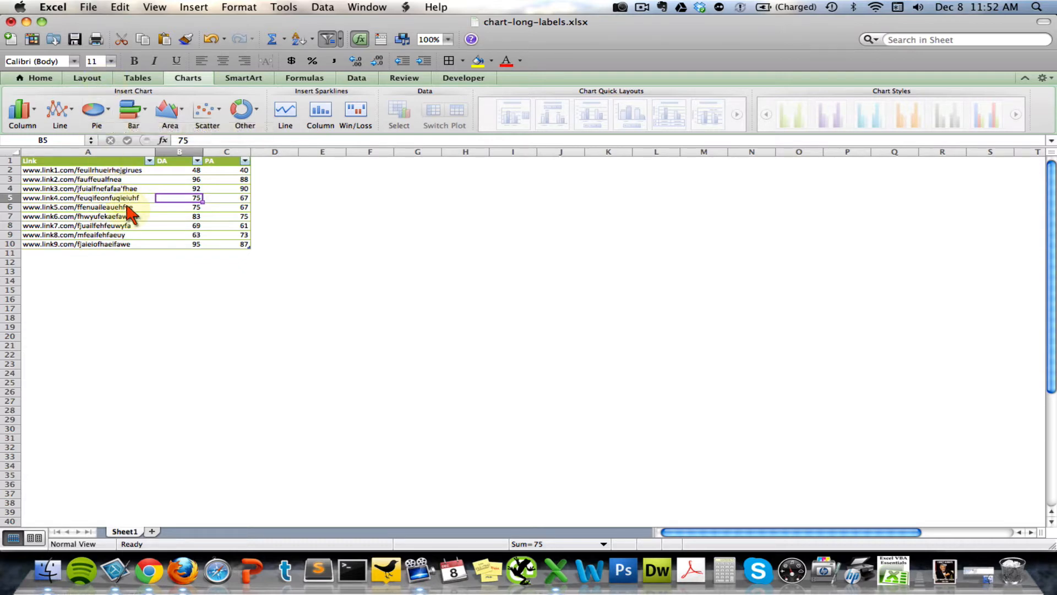
mouse_move(21, 108)
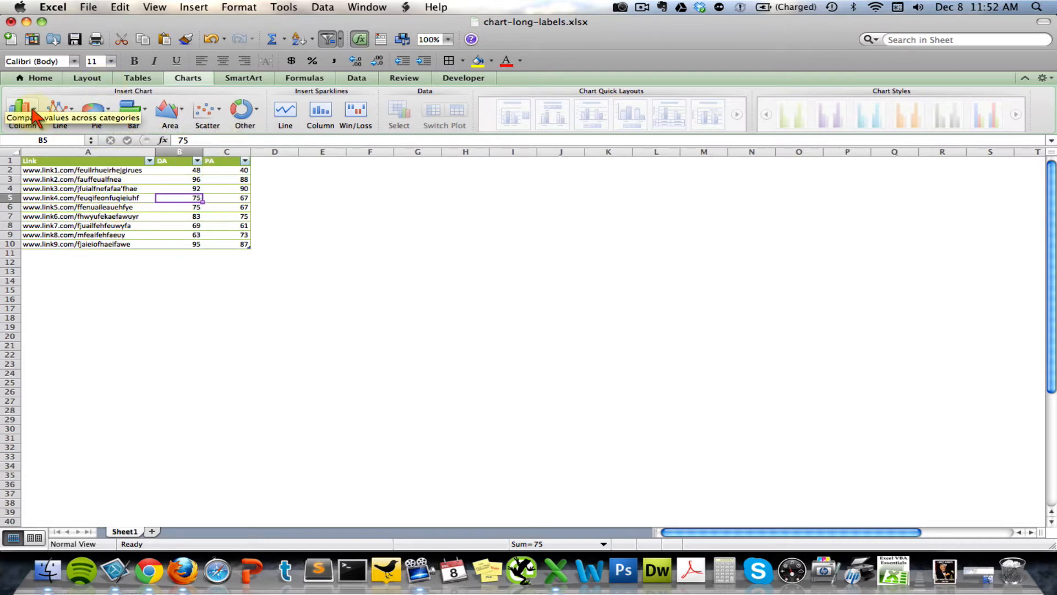
Insert a Clustered Column chart of the DA and PA values for all links.
click(21, 106)
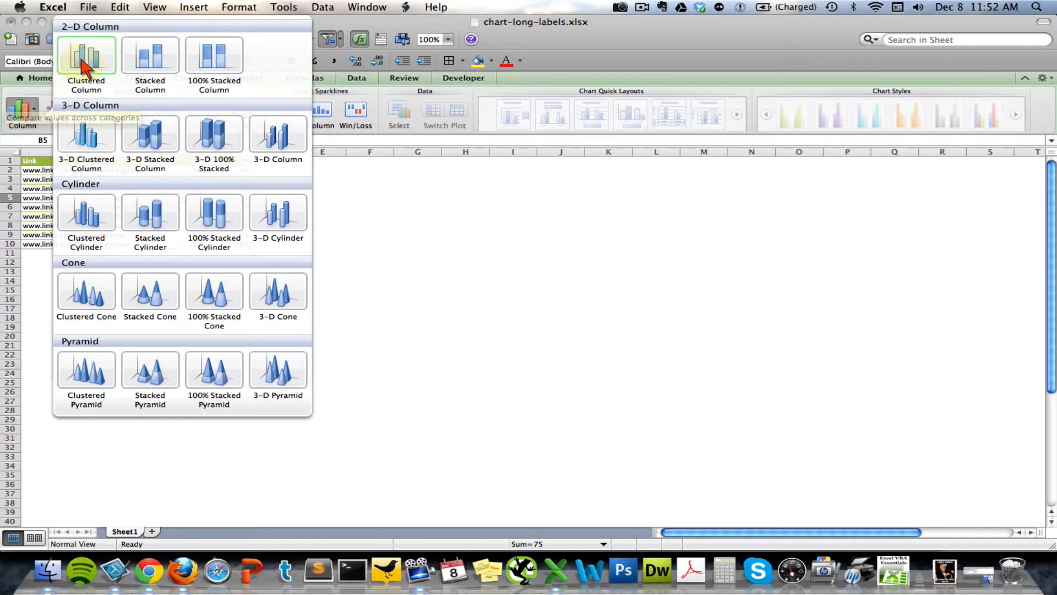
click(87, 58)
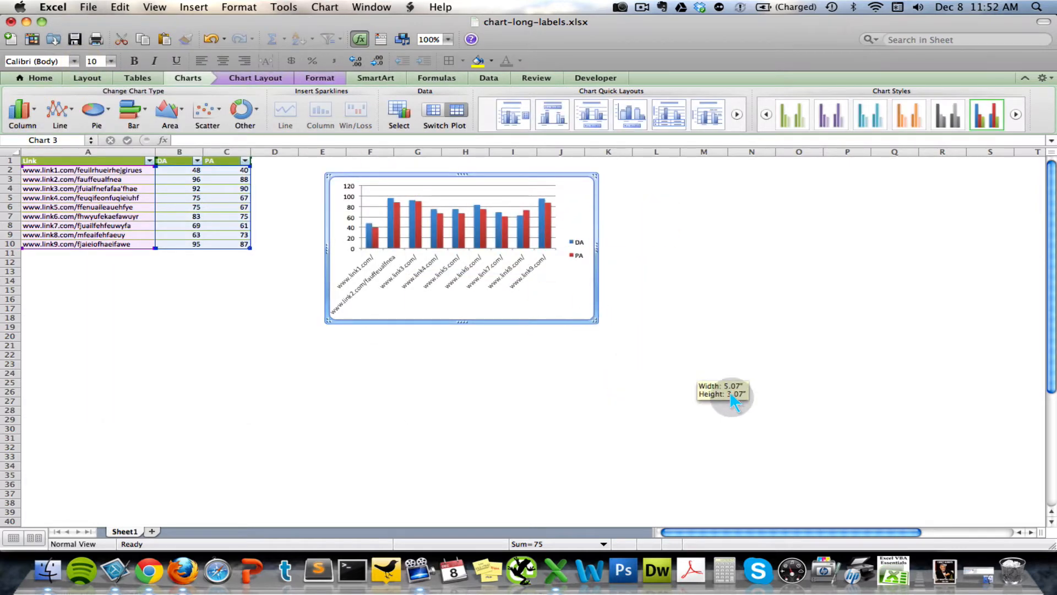
Drag the column chart's corner to enlarge it so all nine link labels show.
drag(596, 325, 816, 442)
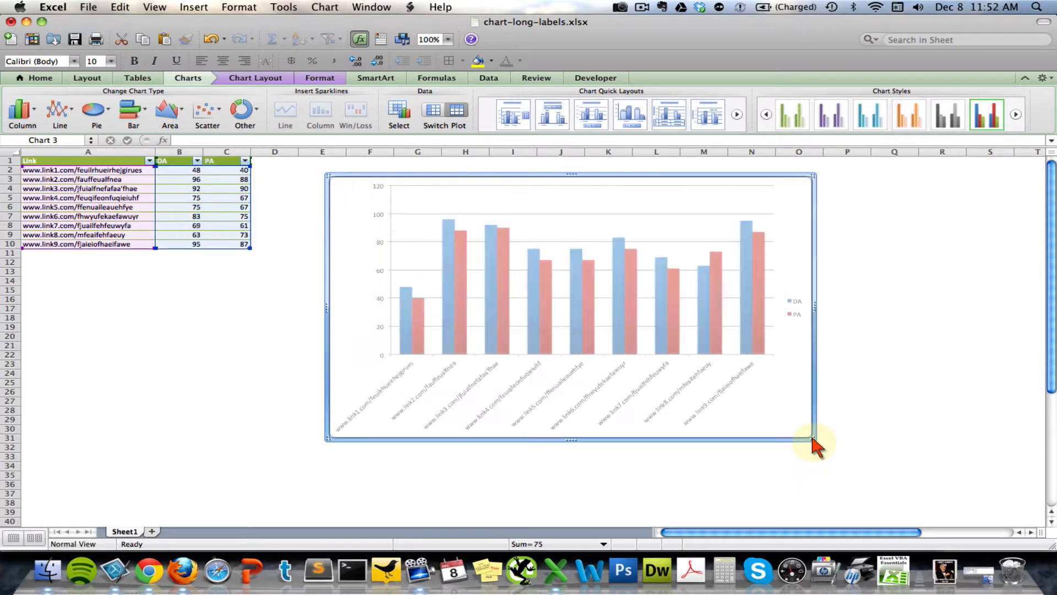
mouse_move(344, 441)
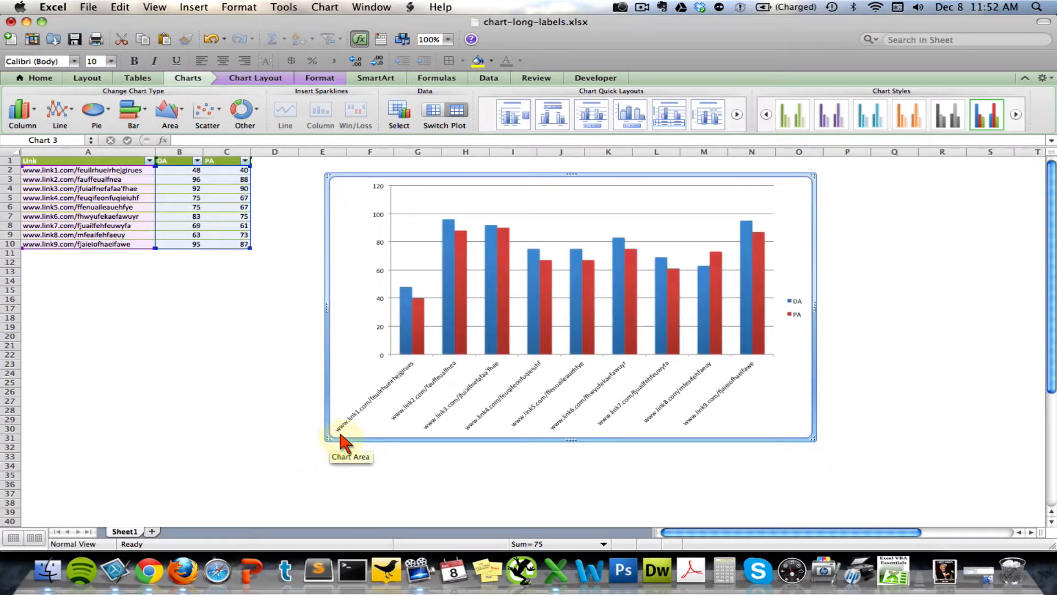
mouse_move(574, 428)
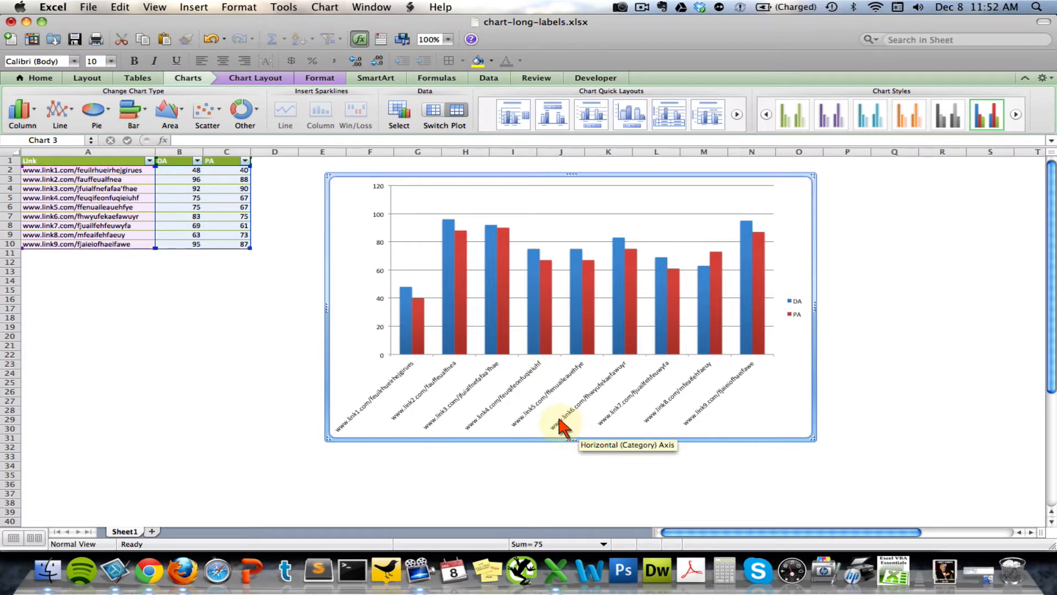
mouse_move(493, 337)
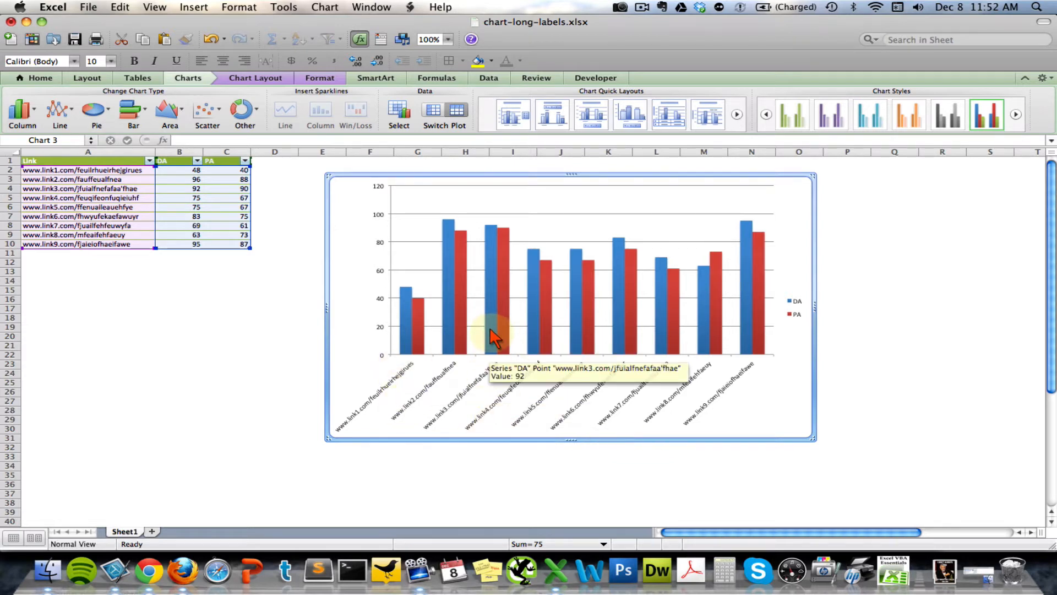
mouse_move(799, 311)
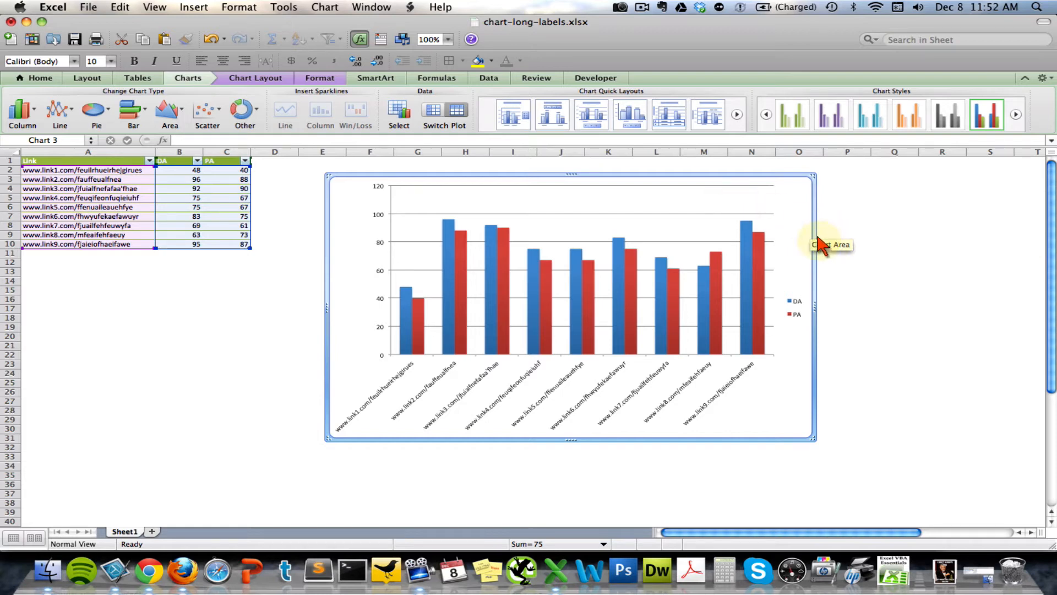
mouse_move(305, 390)
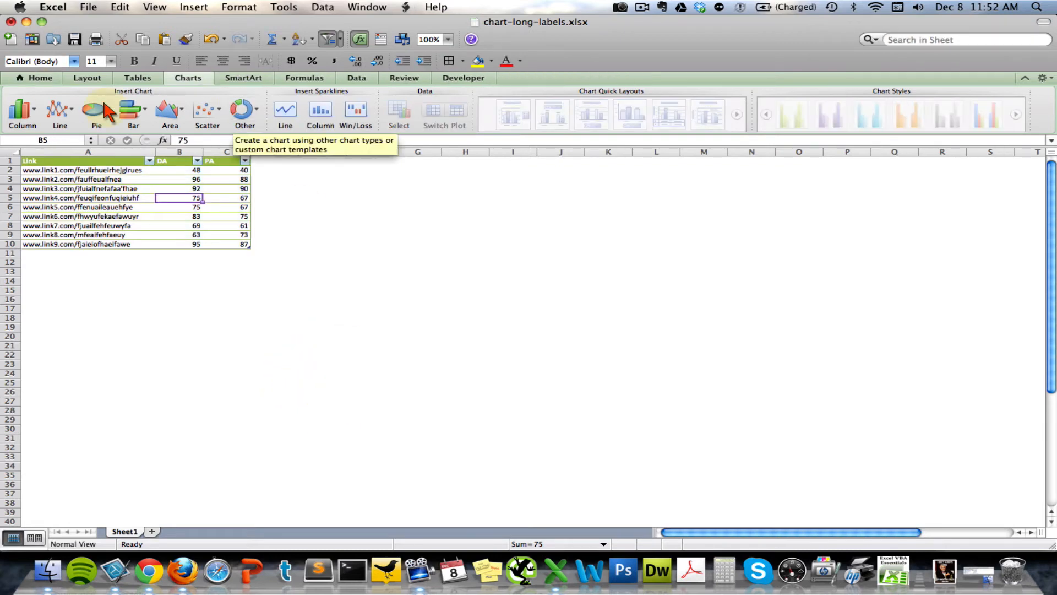
mouse_move(131, 112)
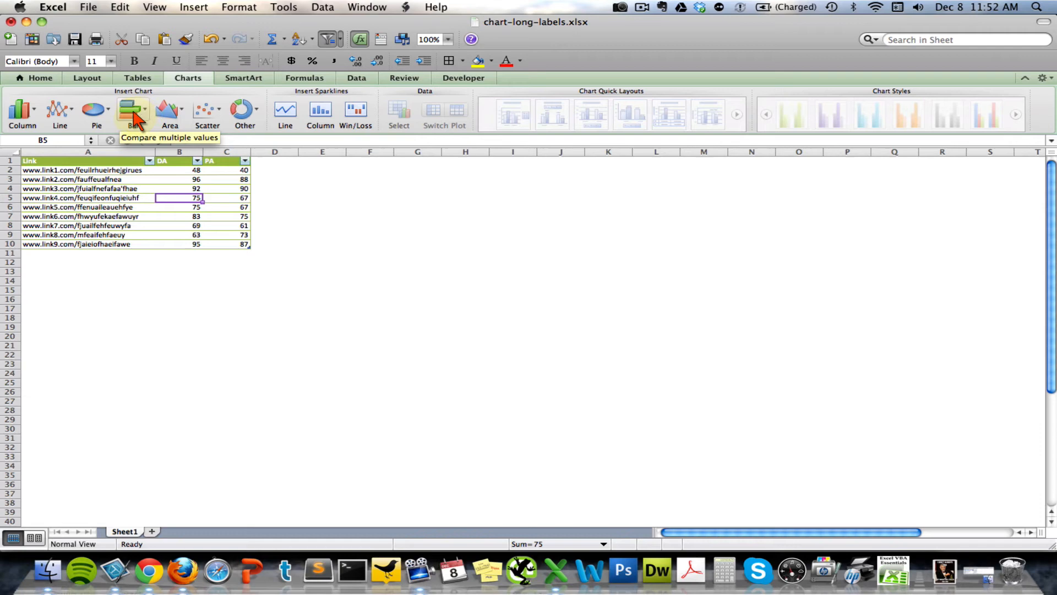
Insert a Clustered Bar chart of DA and PA values with horizontal link labels.
click(132, 111)
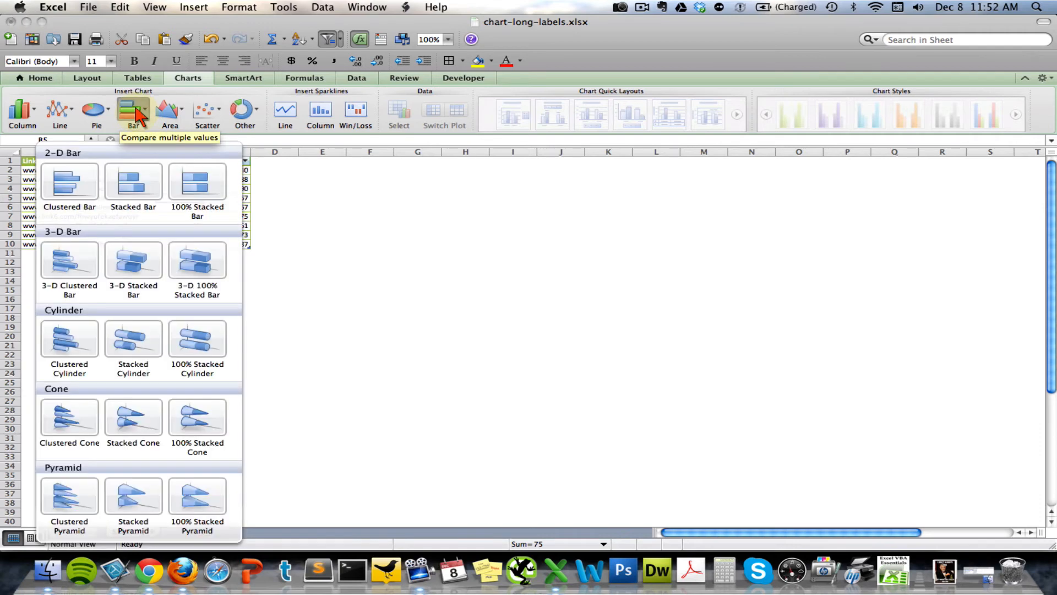
mouse_move(74, 186)
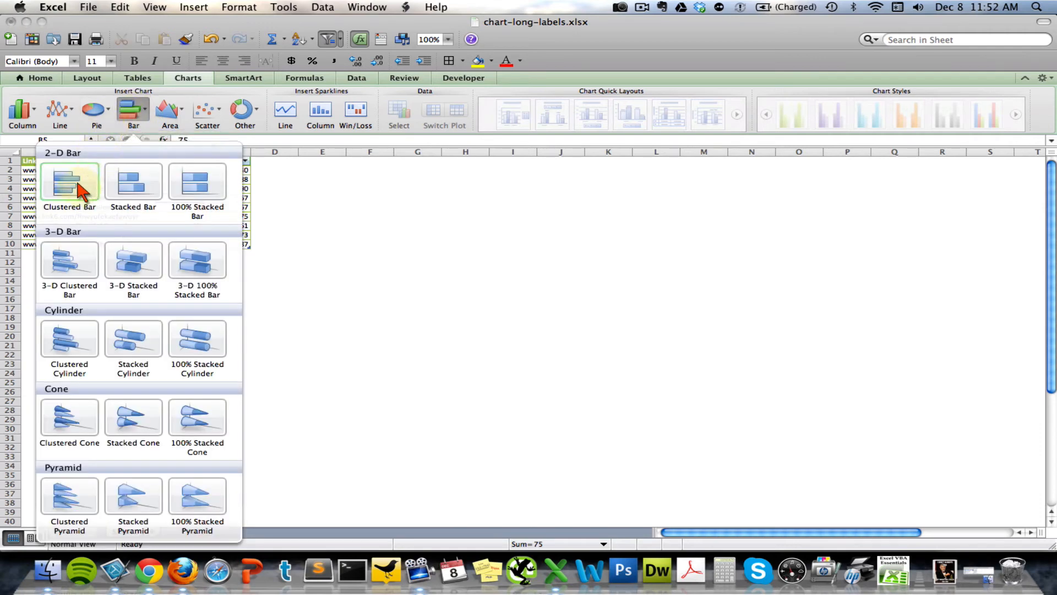
click(69, 182)
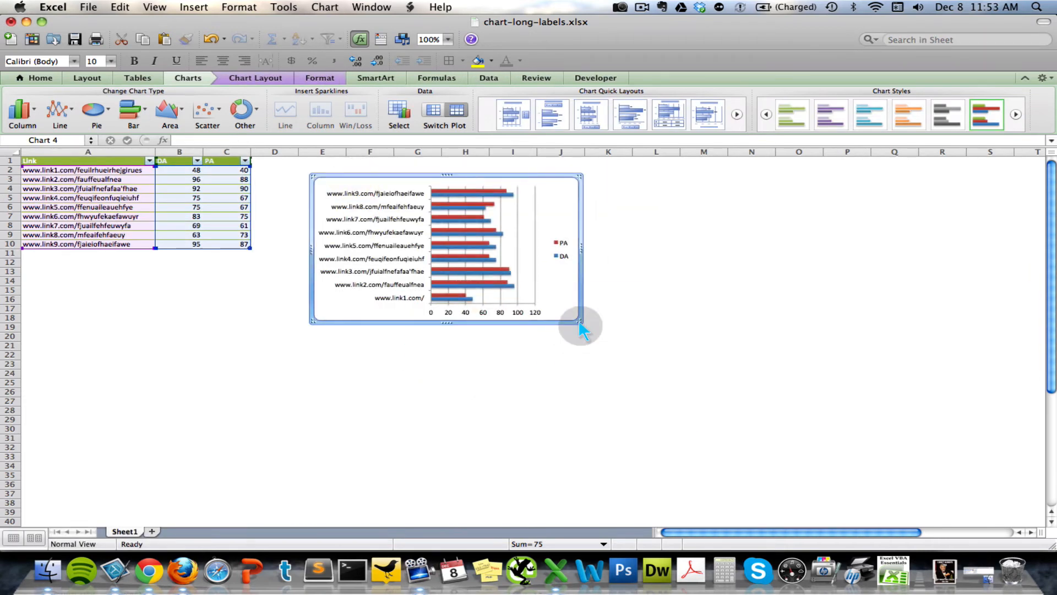
Stretch the bar chart wider and taller from its bottom-right corner.
drag(583, 321, 708, 424)
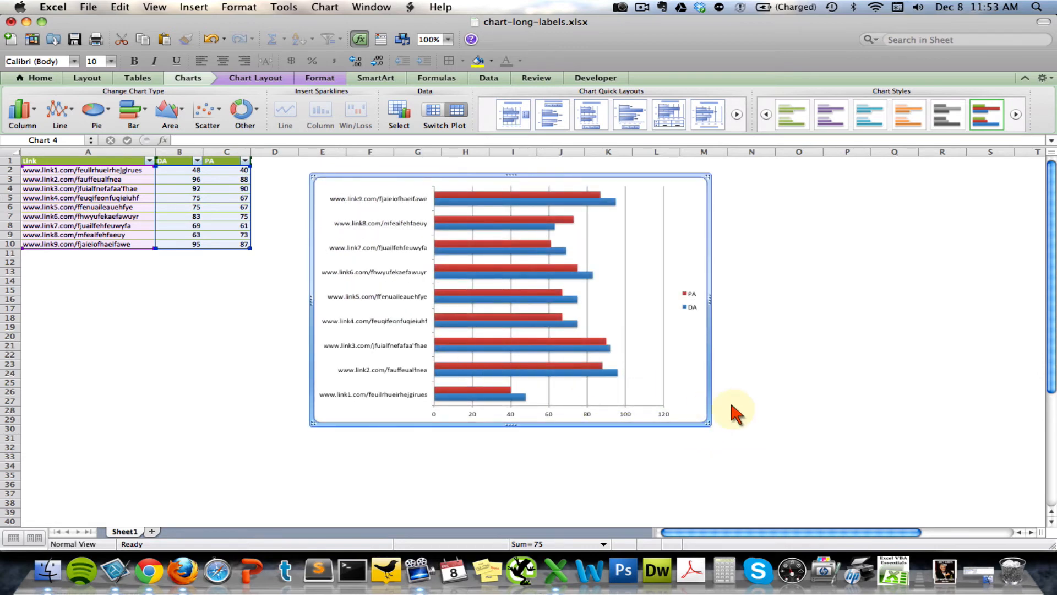
mouse_move(704, 430)
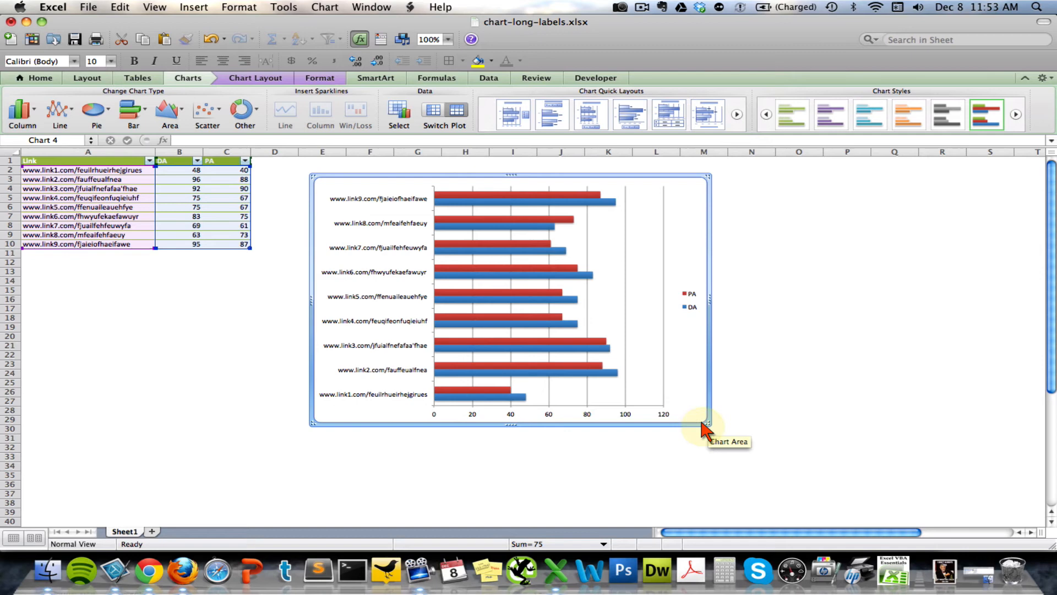
mouse_move(717, 435)
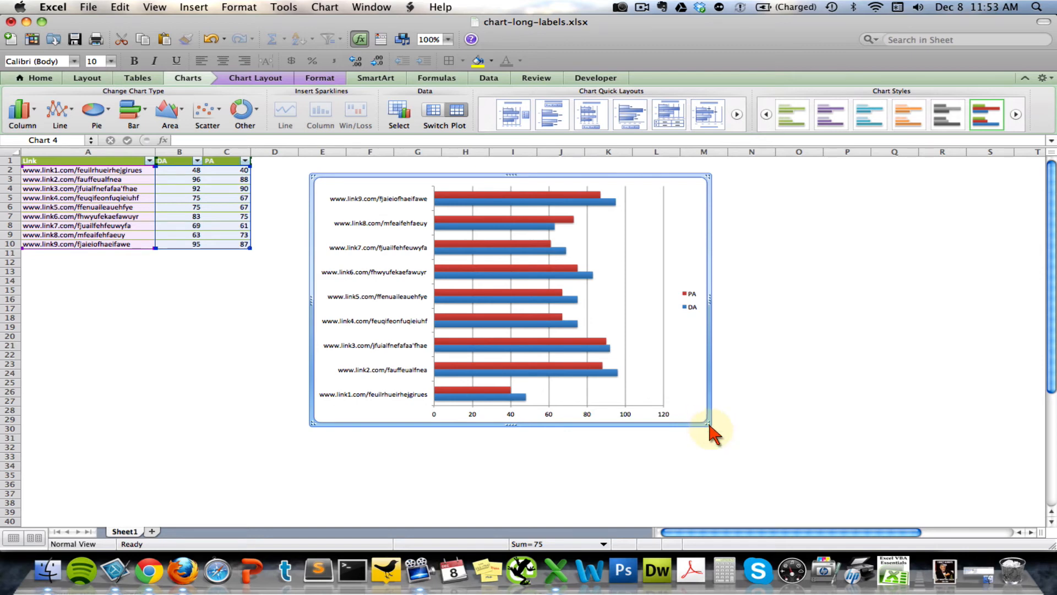
drag(709, 426, 772, 448)
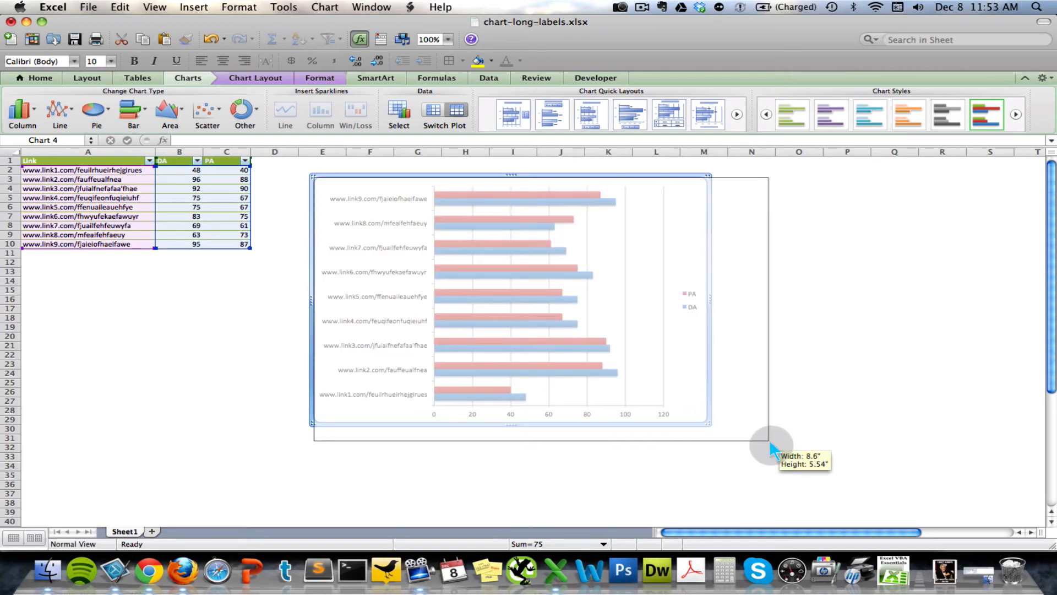
drag(771, 448, 778, 448)
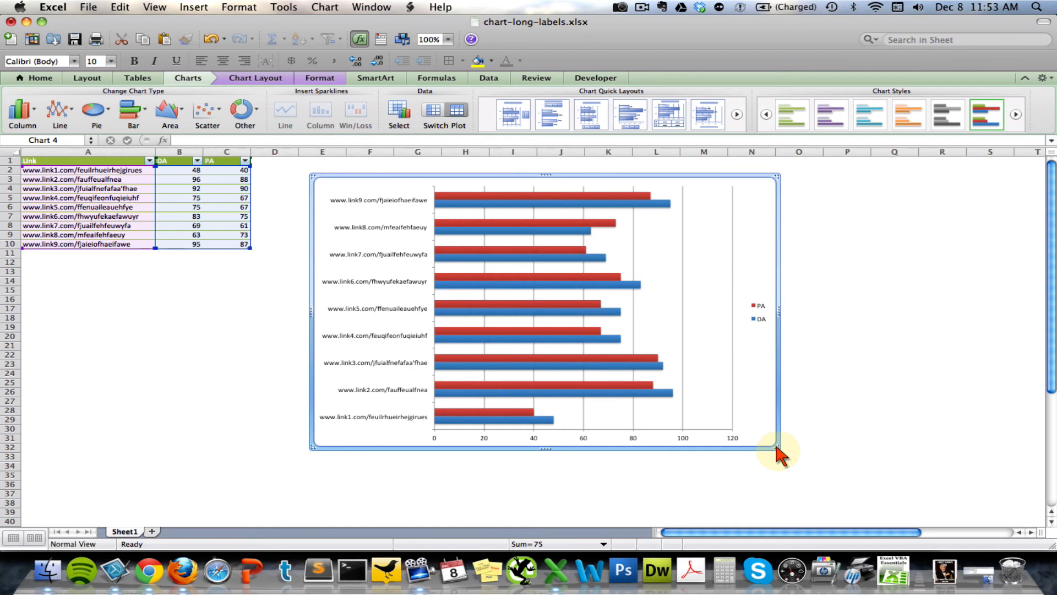
mouse_move(357, 374)
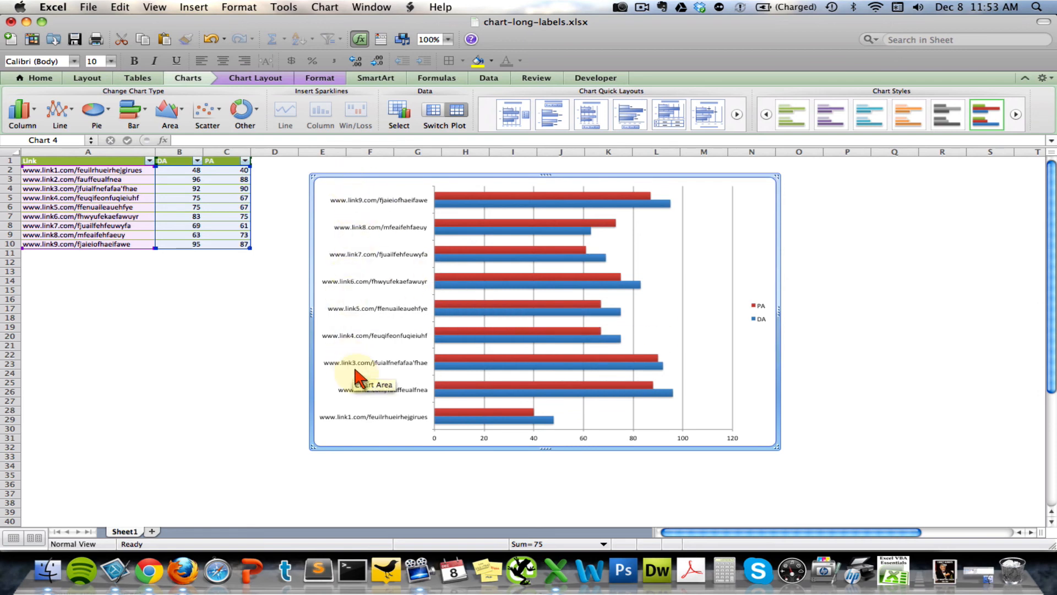
mouse_move(370, 303)
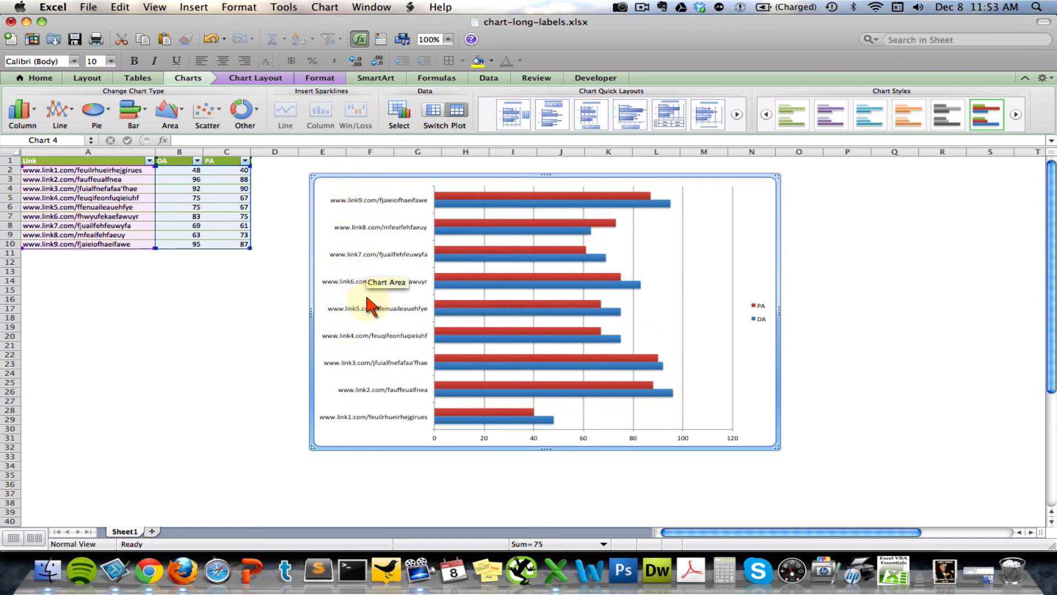
mouse_move(515, 265)
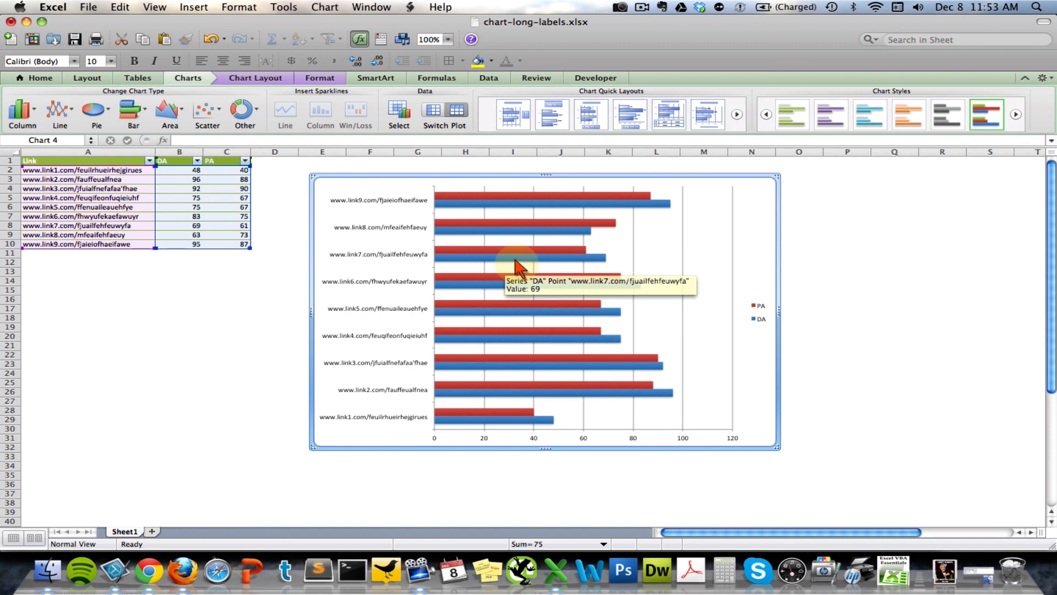
mouse_move(590, 321)
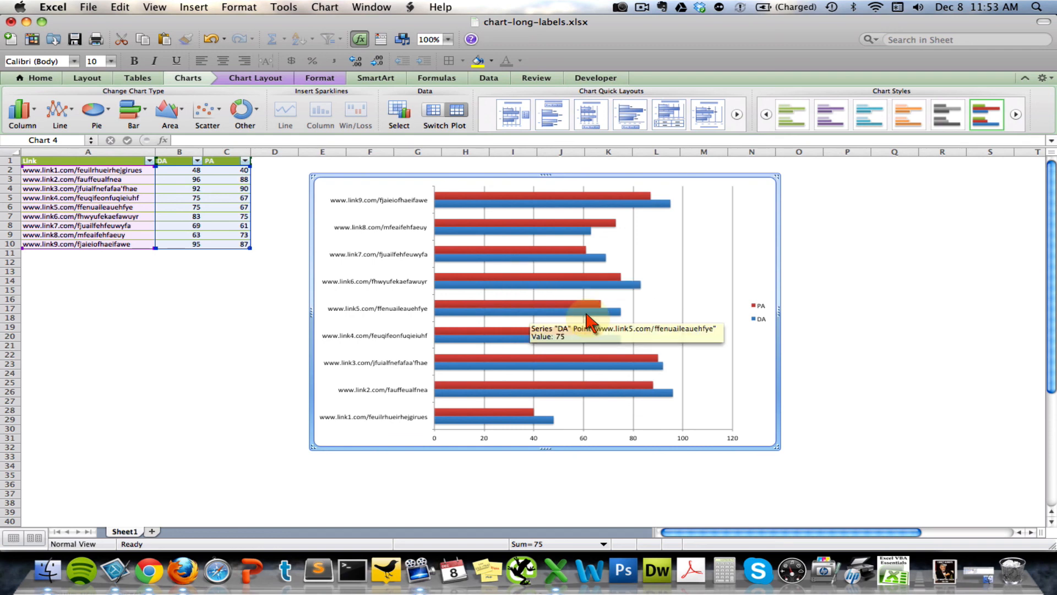